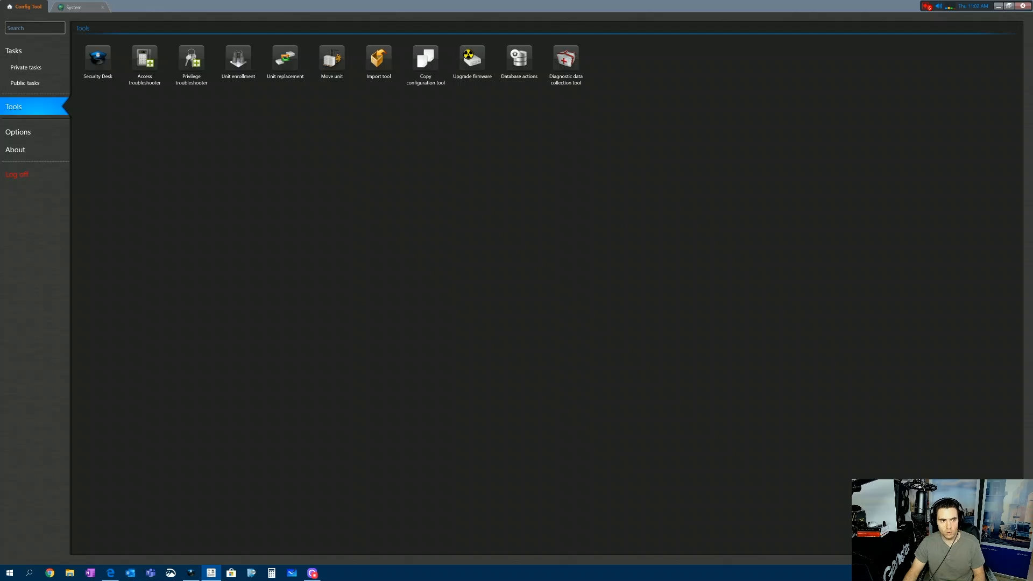
Step: Show the Config Tool Tasks page with administration, operation and maintenance tasks
click(13, 50)
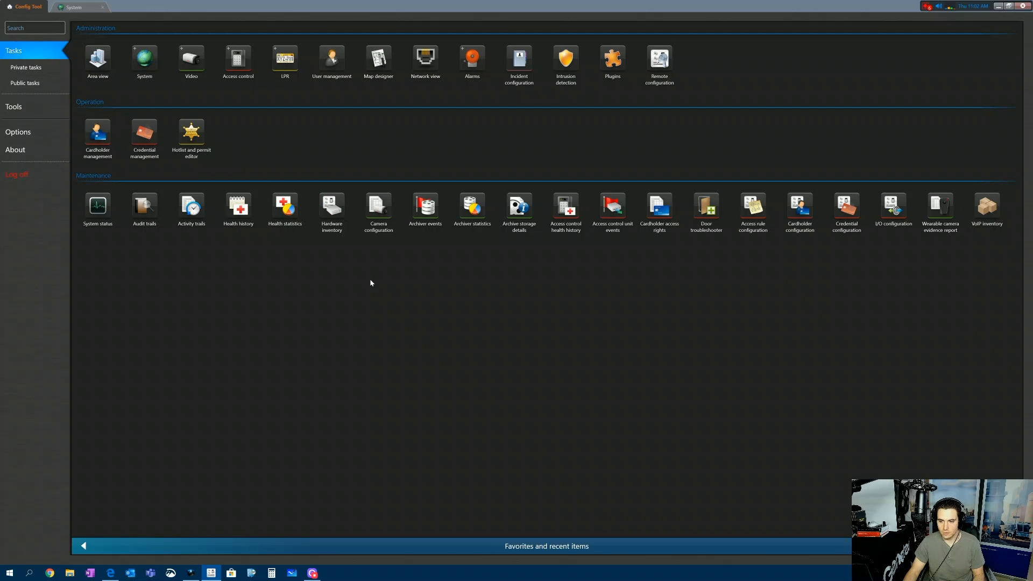
mouse_move(368, 285)
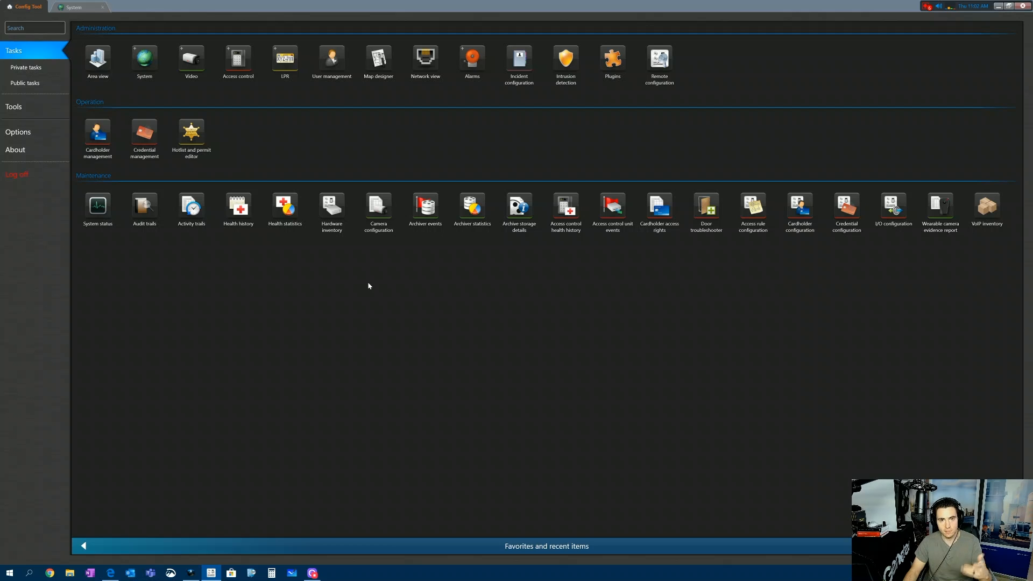
mouse_move(157, 180)
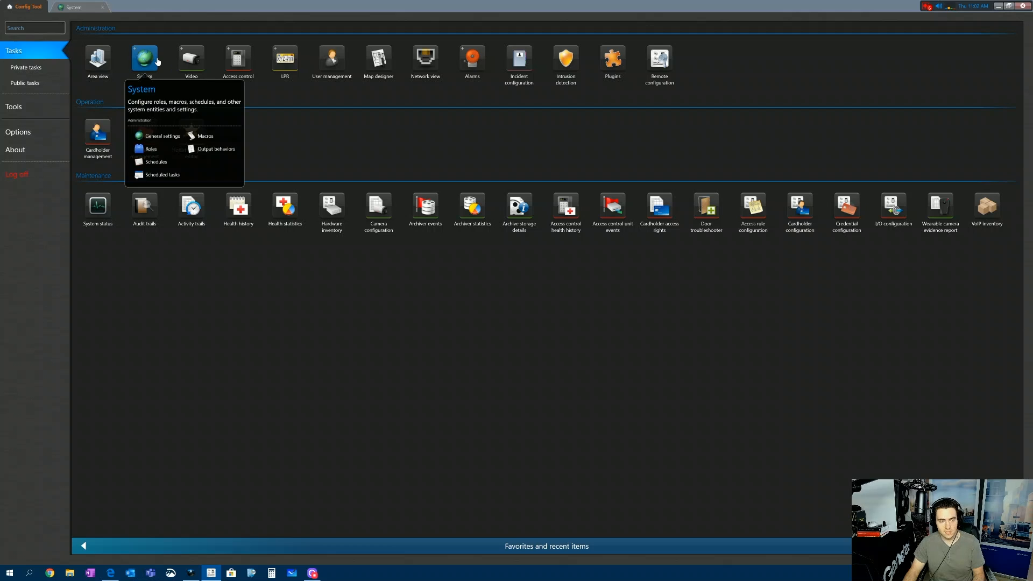
Step: In the System task's custom fields list, select the Reason for Visit field
click(161, 136)
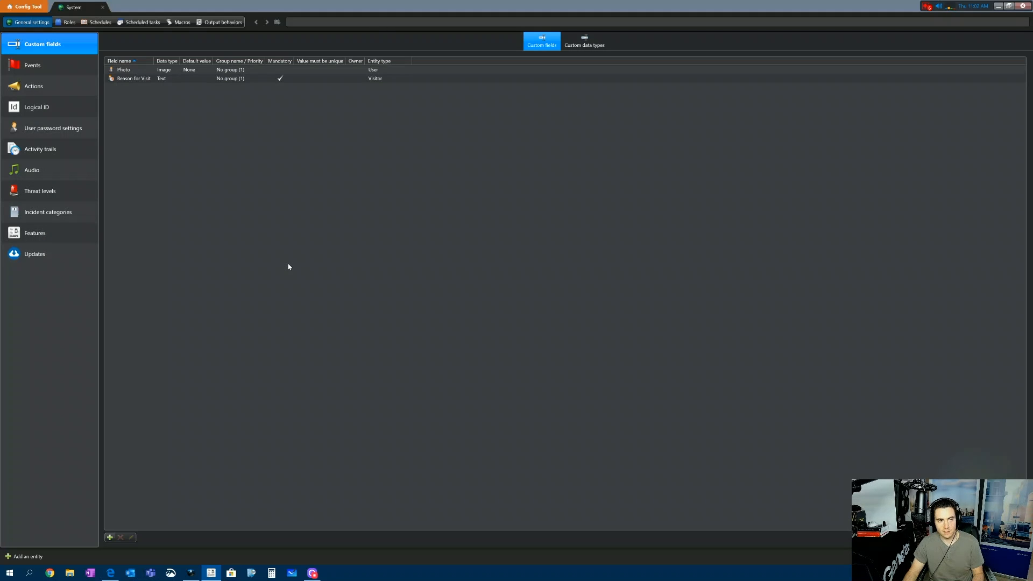
click(133, 77)
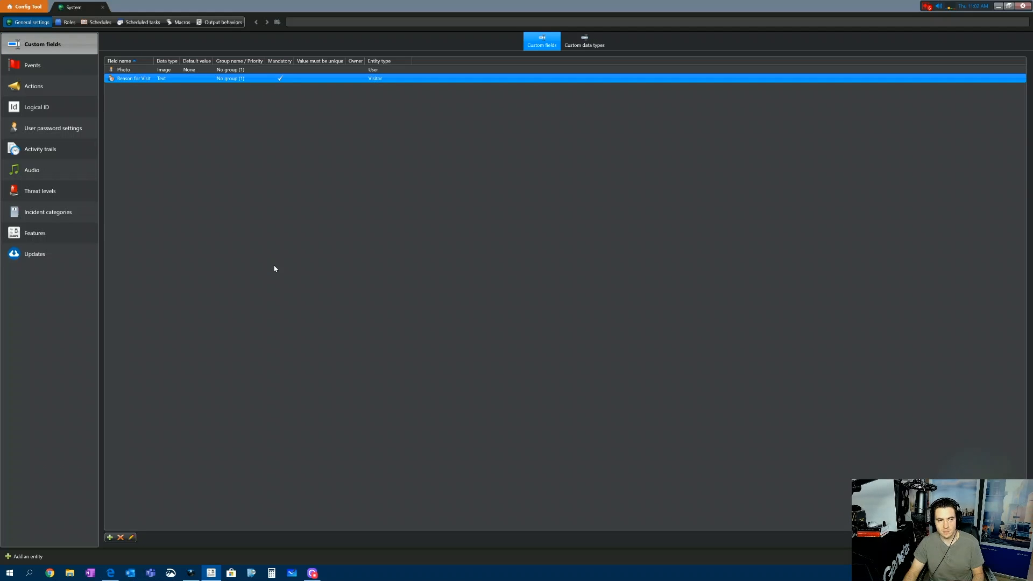
mouse_move(153, 394)
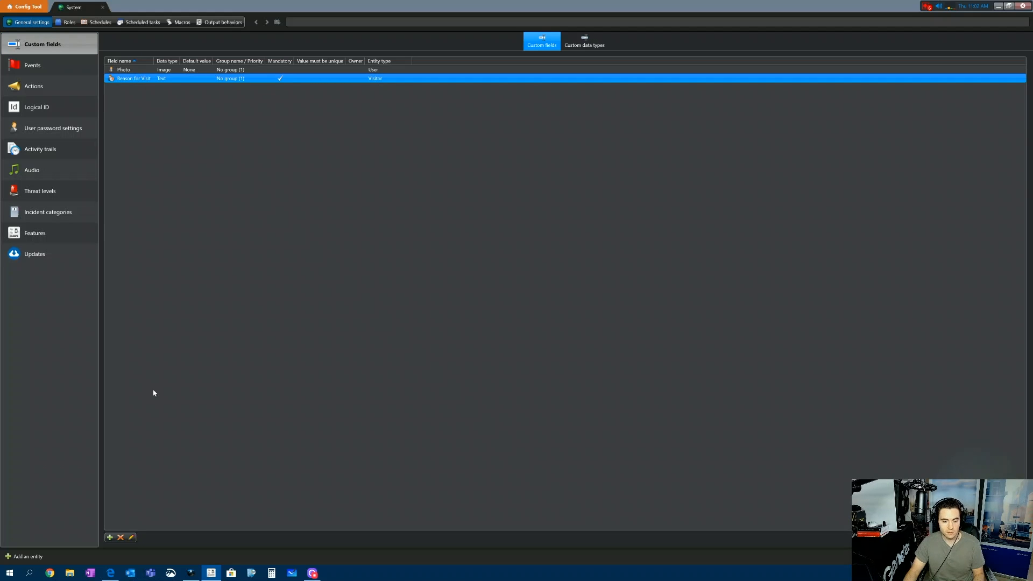
mouse_move(109, 537)
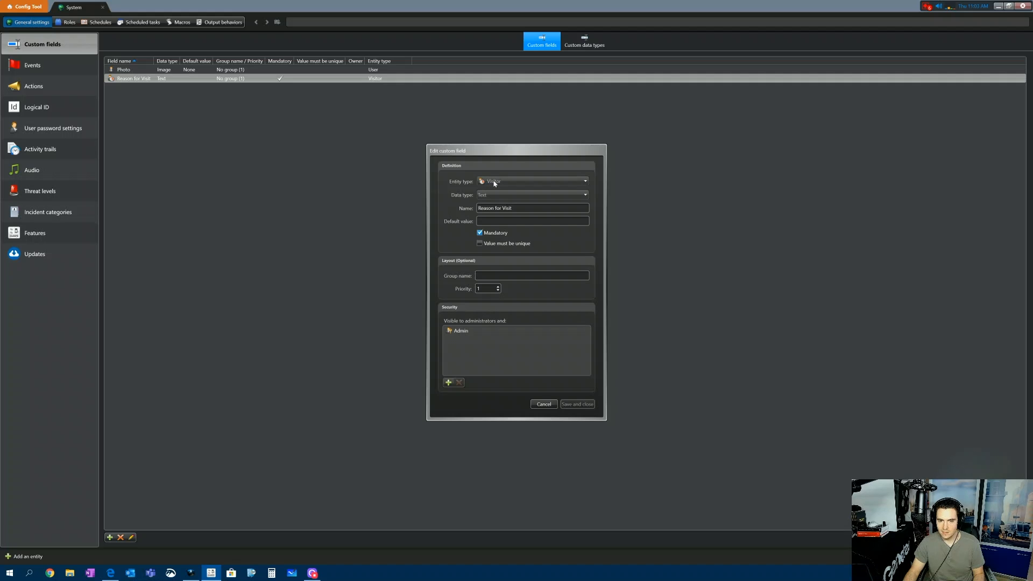
mouse_move(555, 377)
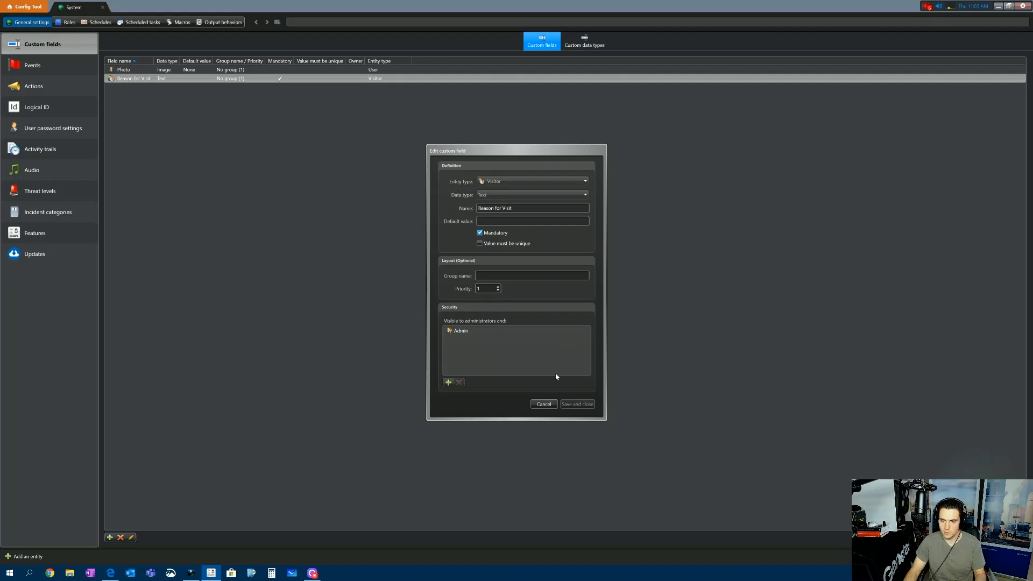
Step: Review the entity types offered for a new custom field, then cancel without adding one
click(542, 403)
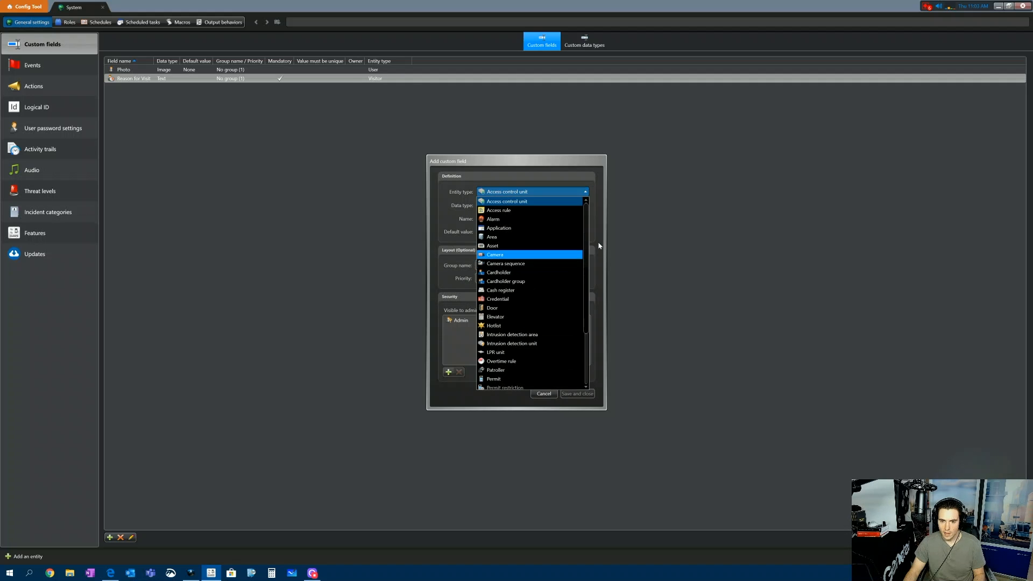
mouse_move(562, 219)
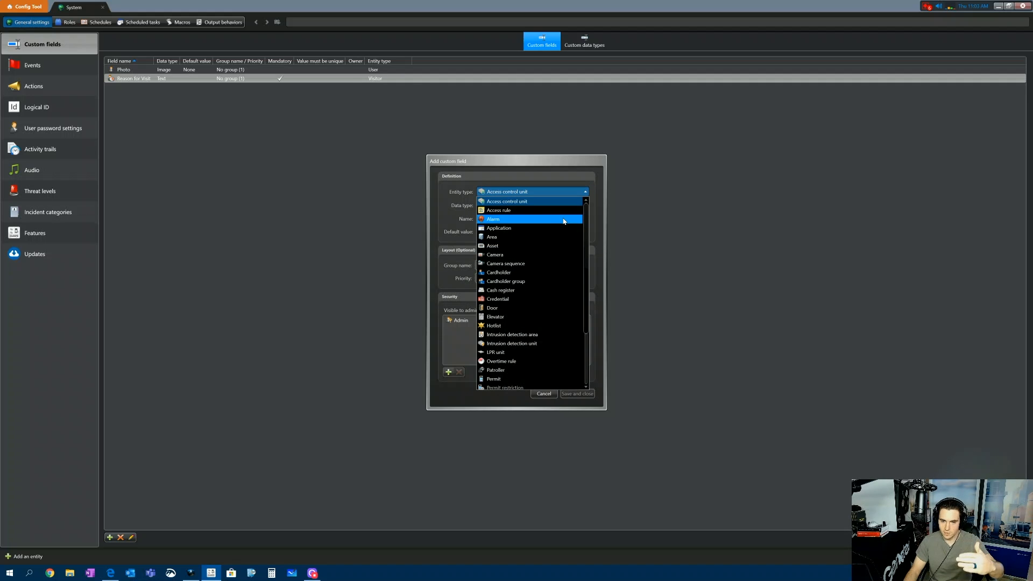
scroll(down, 3)
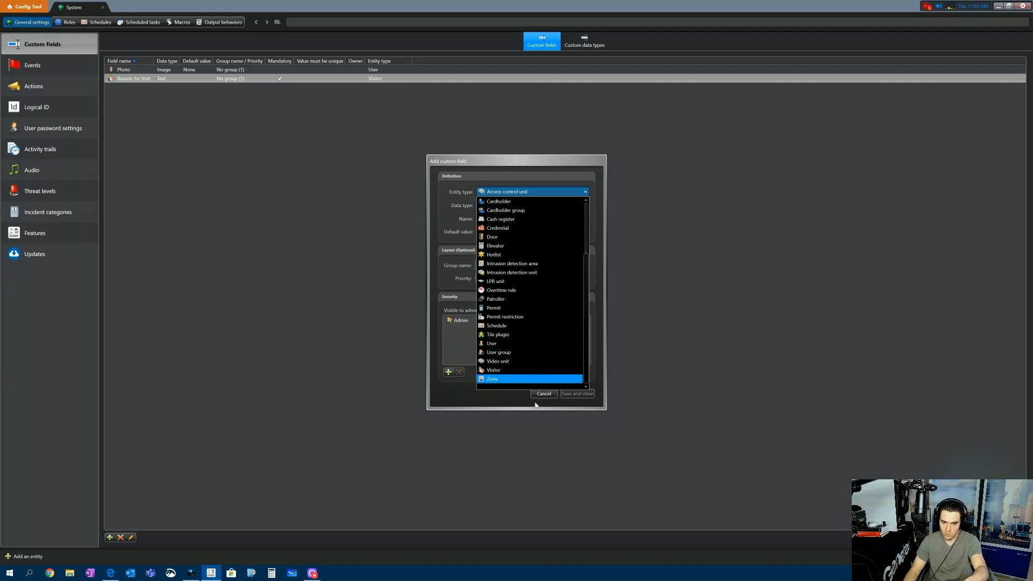
click(543, 394)
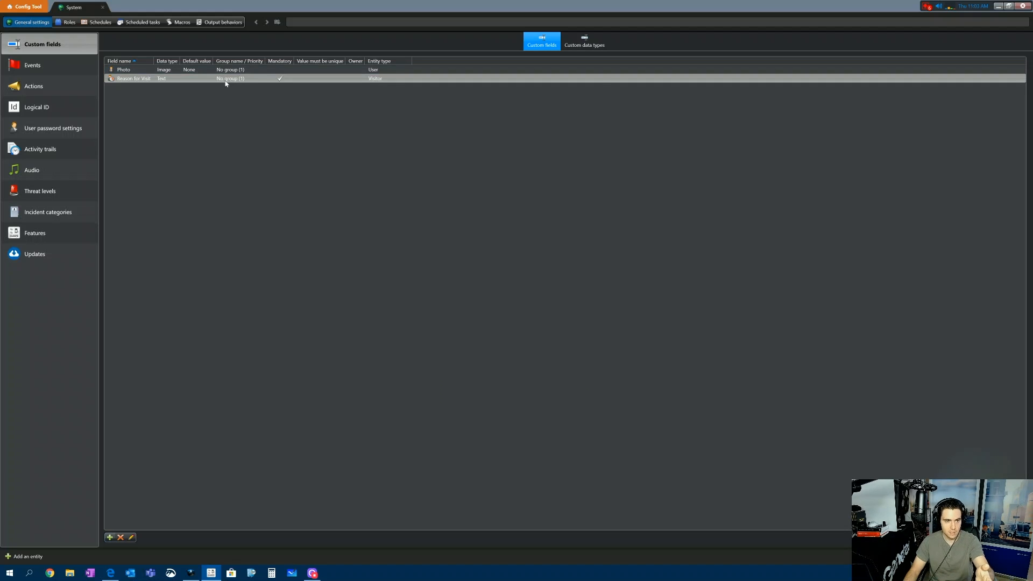
Step: Inspect Reason for Visit's definition: visitor entity, text type, mandatory, visible to Admin
double_click(134, 78)
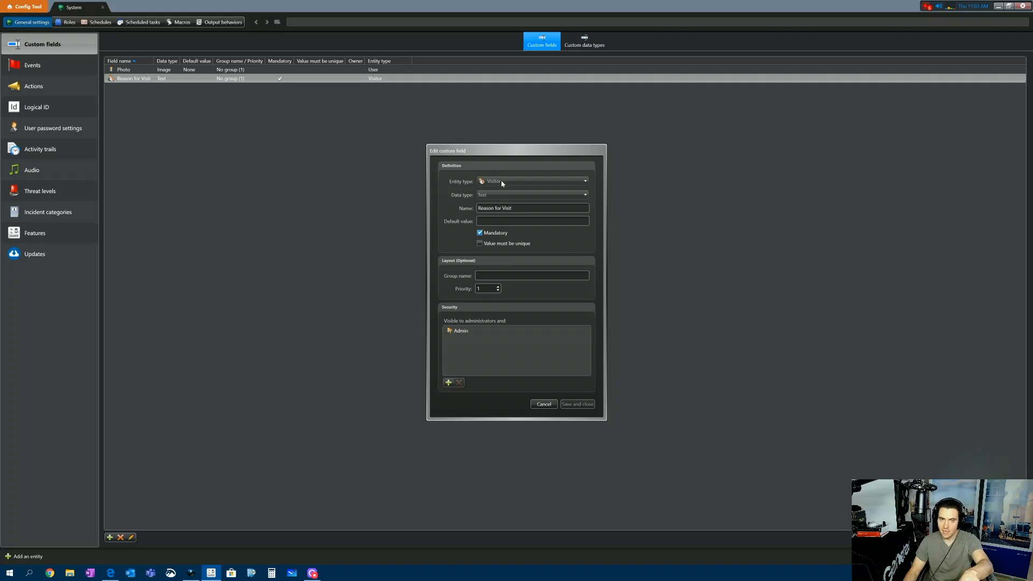
mouse_move(496, 197)
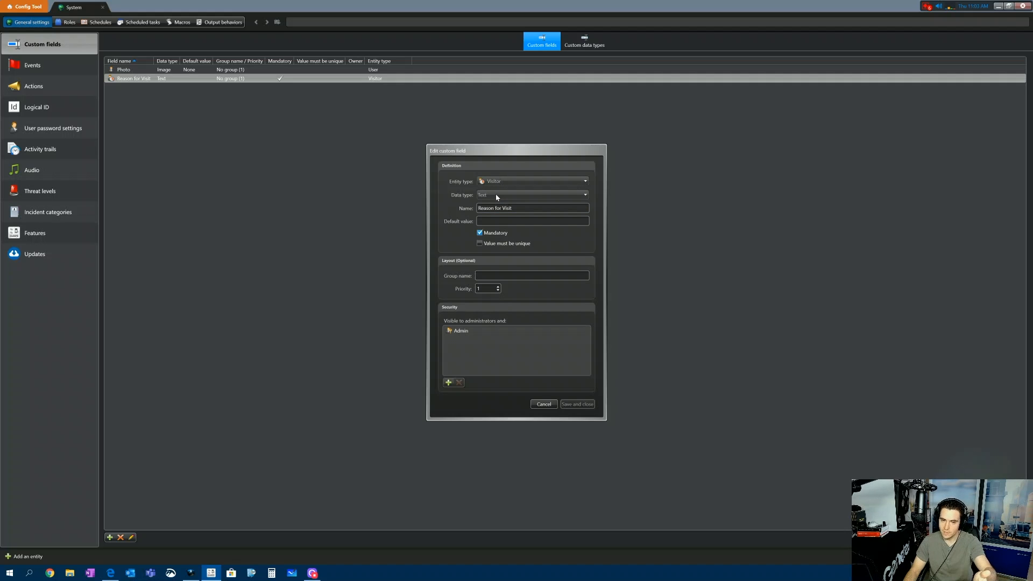
mouse_move(487, 197)
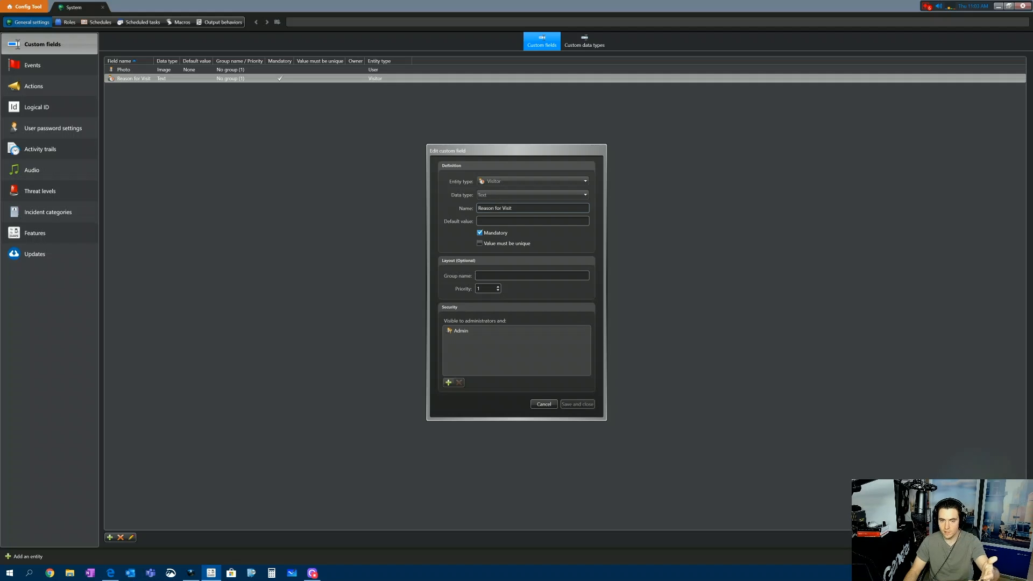
click(531, 207)
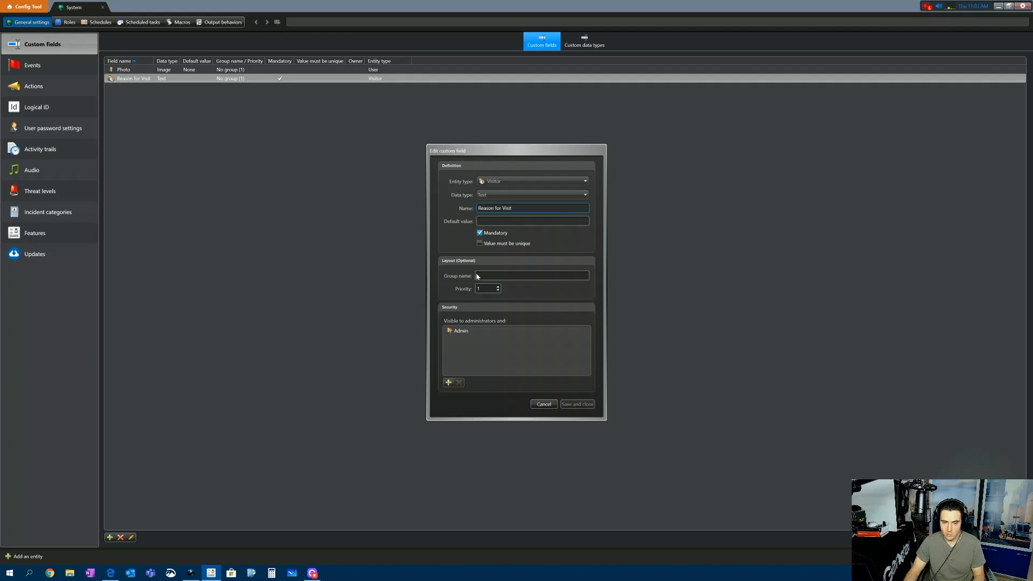
click(460, 330)
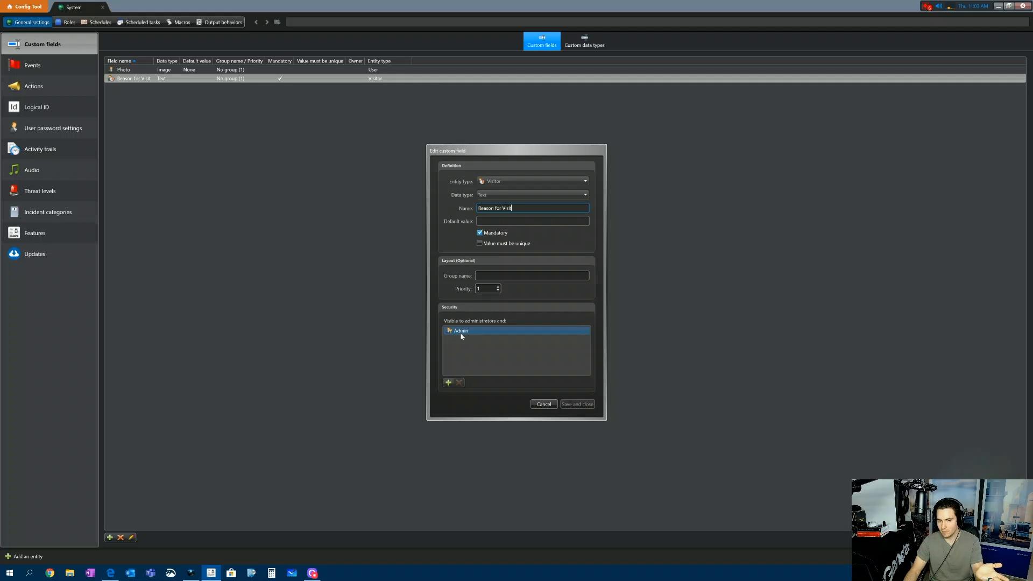
Step: Make Reason for Visit visible to First Responders as well and save the custom field
click(448, 382)
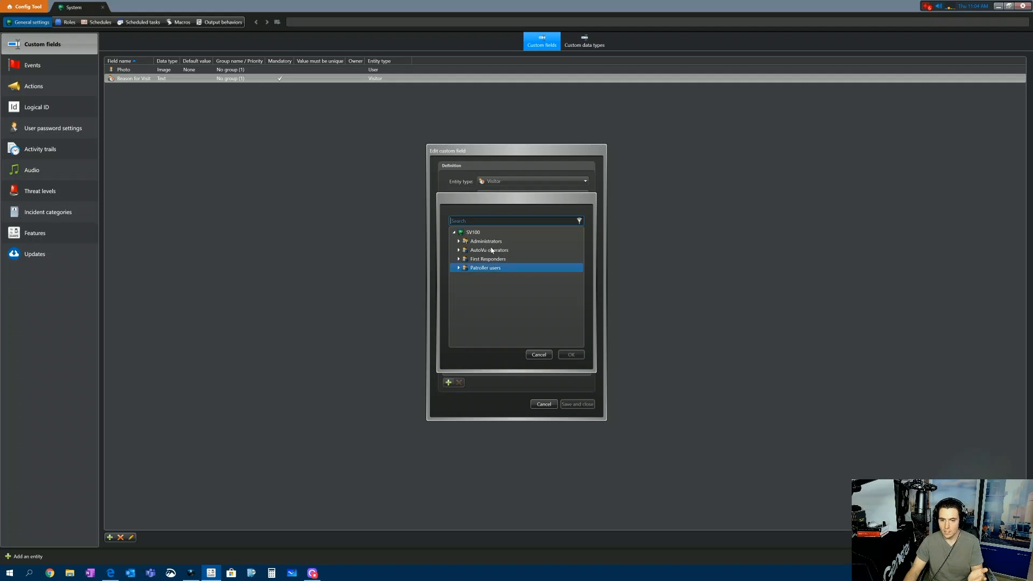
click(487, 258)
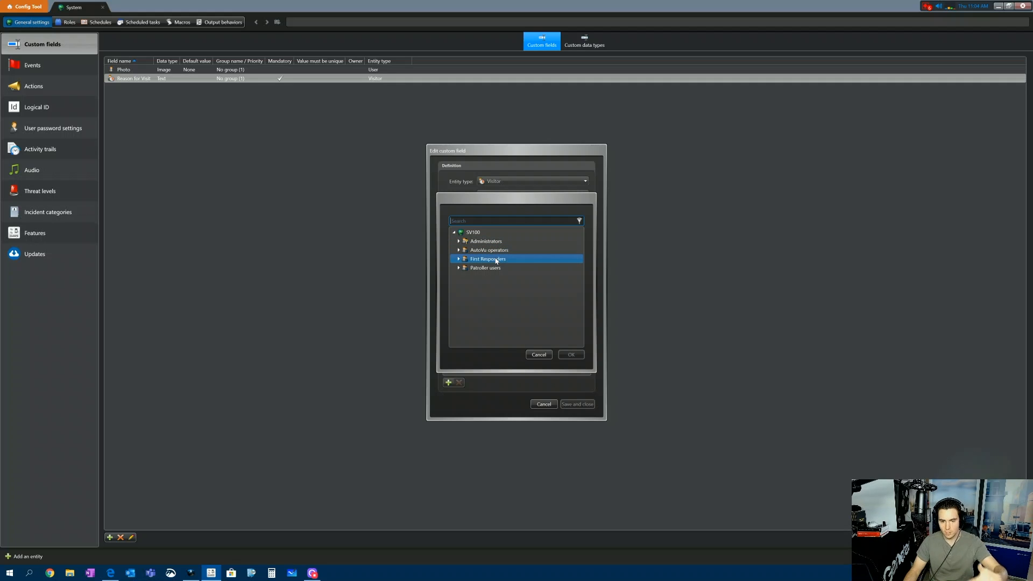
click(489, 249)
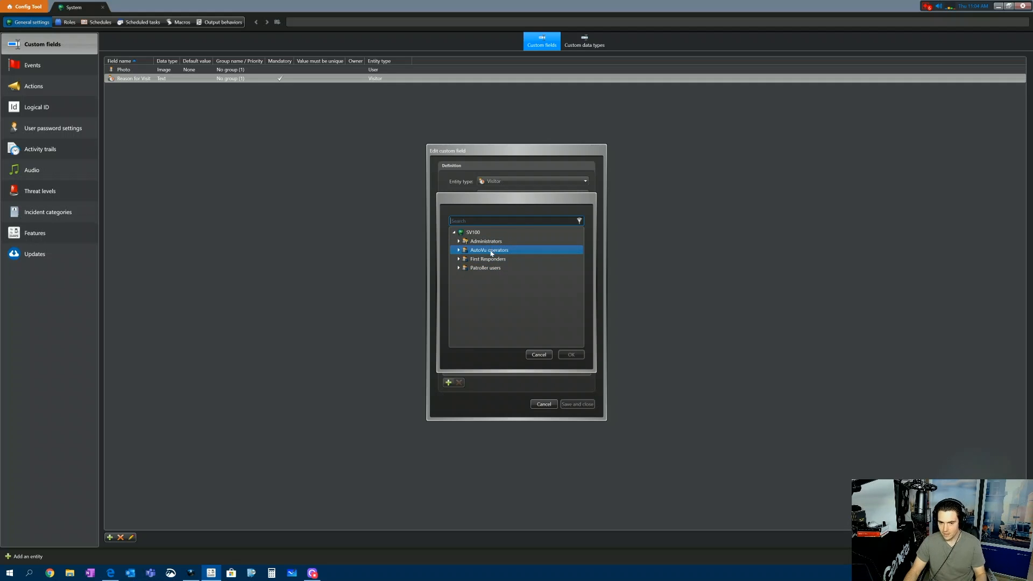
click(570, 354)
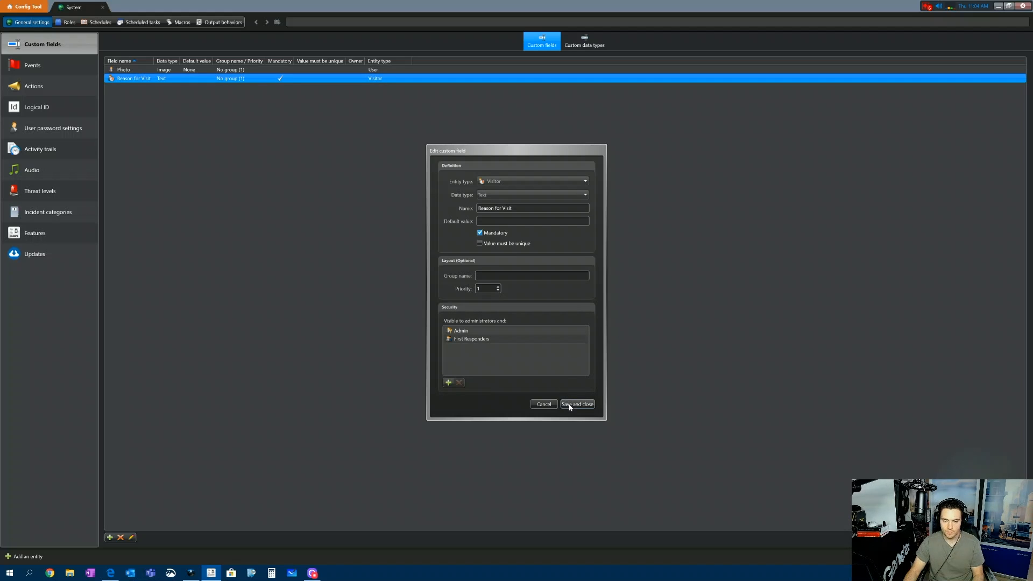
click(577, 404)
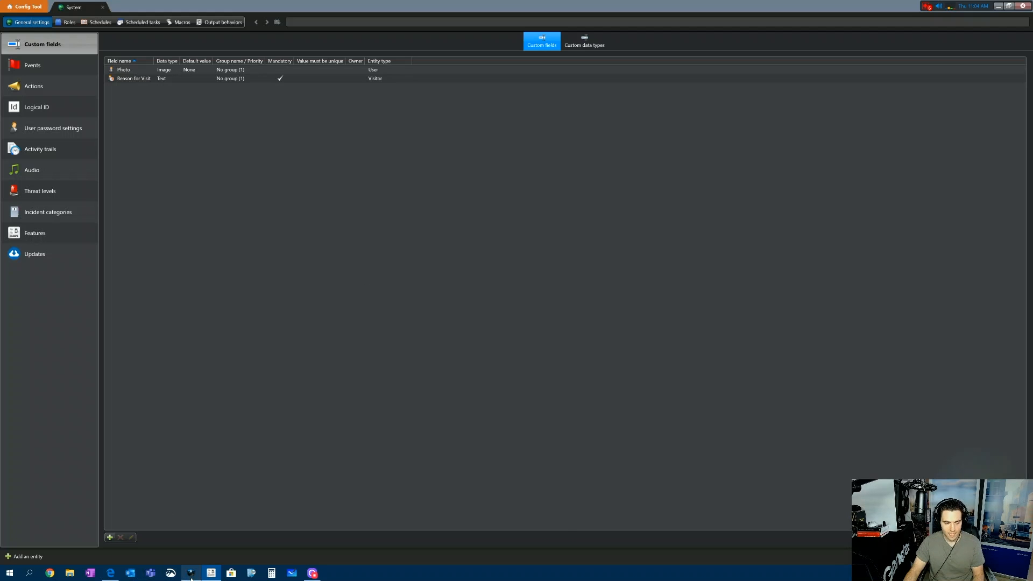
Step: Switch to Security Desk and start the Visitor management task
click(192, 572)
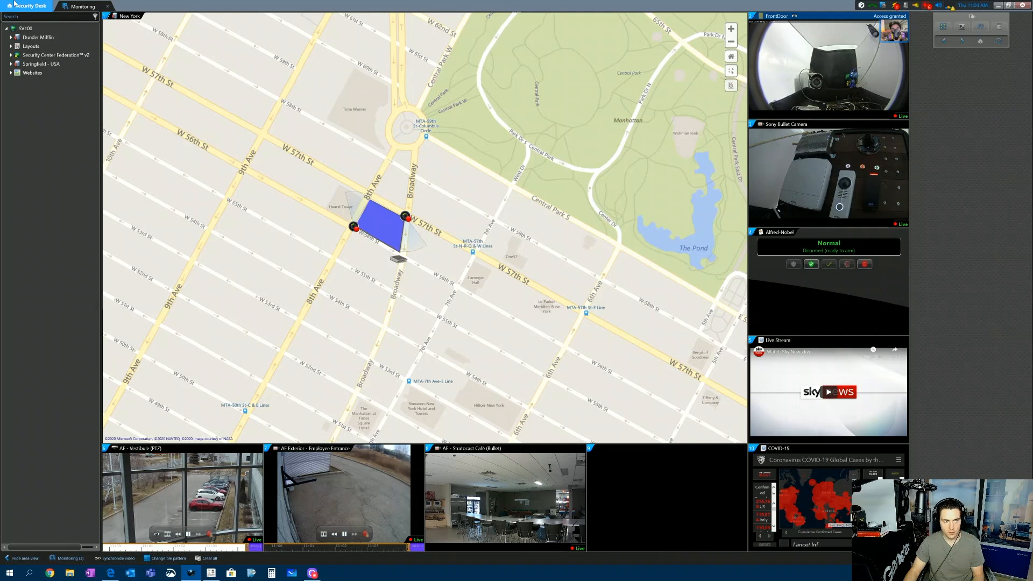
click(28, 7)
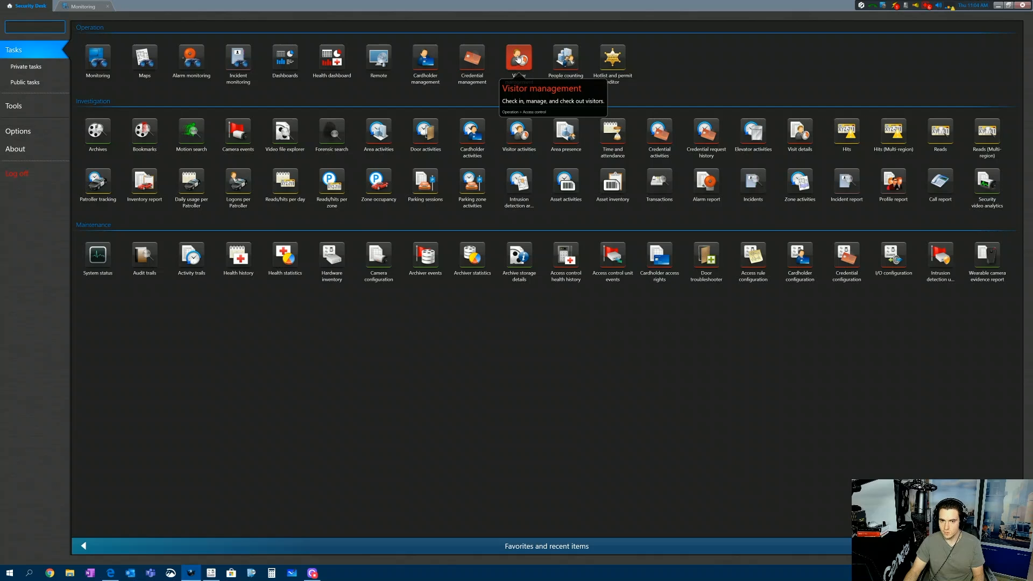
click(518, 58)
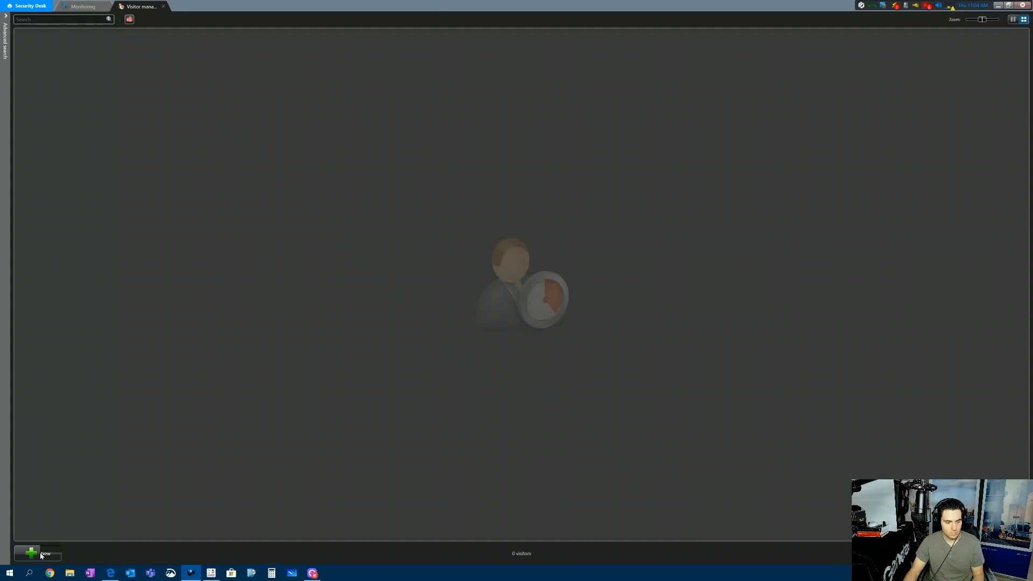
Step: Start a new visitor, review name matches and enter reason 'testing the Air Quality'
click(37, 553)
text(Coppola)
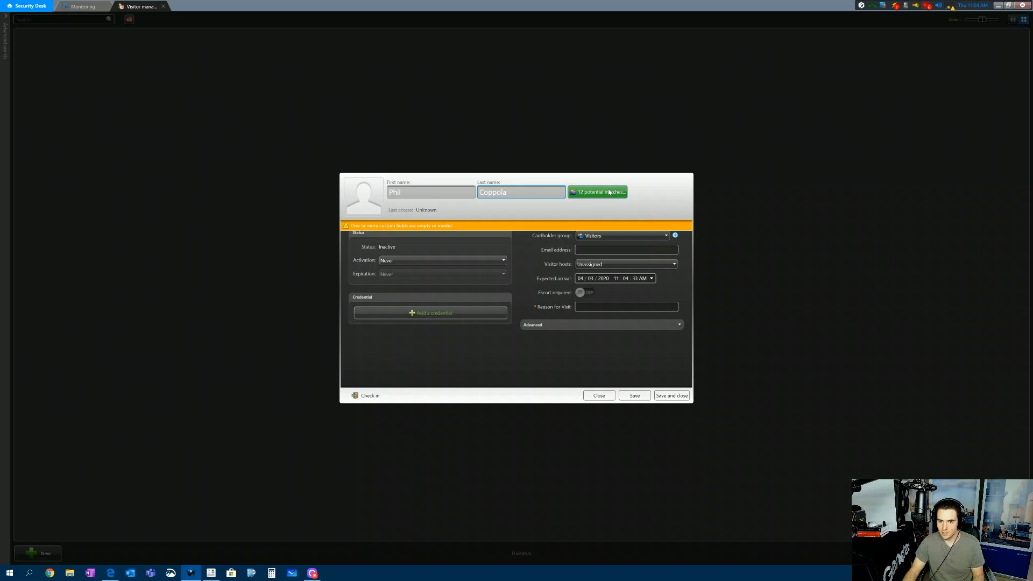
click(596, 192)
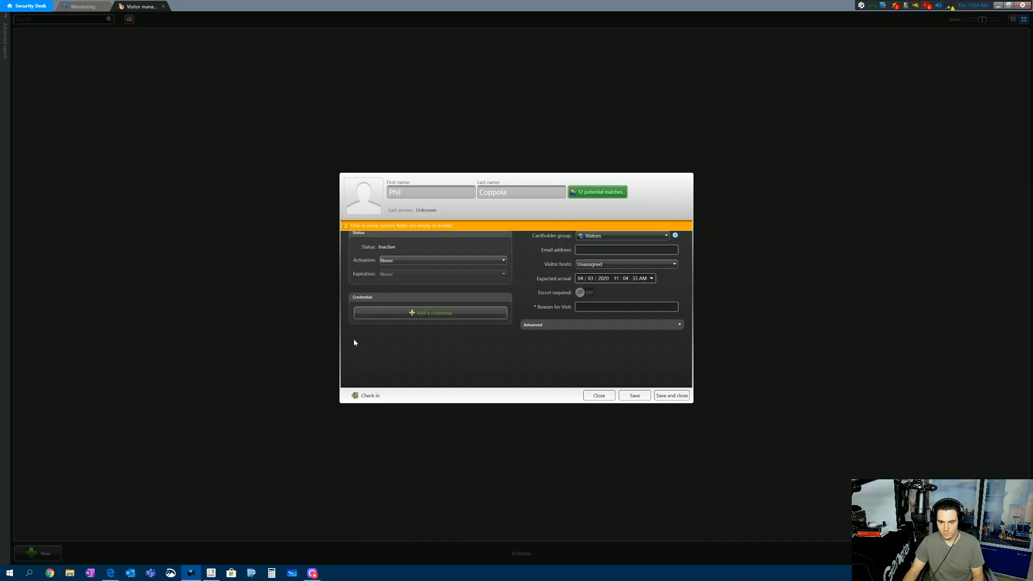
text(testing the Air Quality)
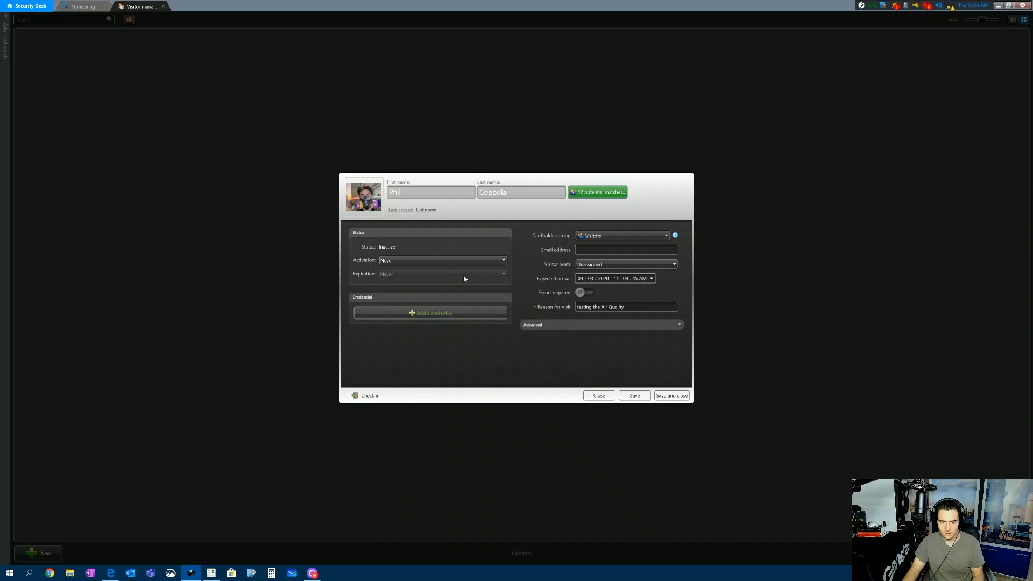
mouse_move(392, 255)
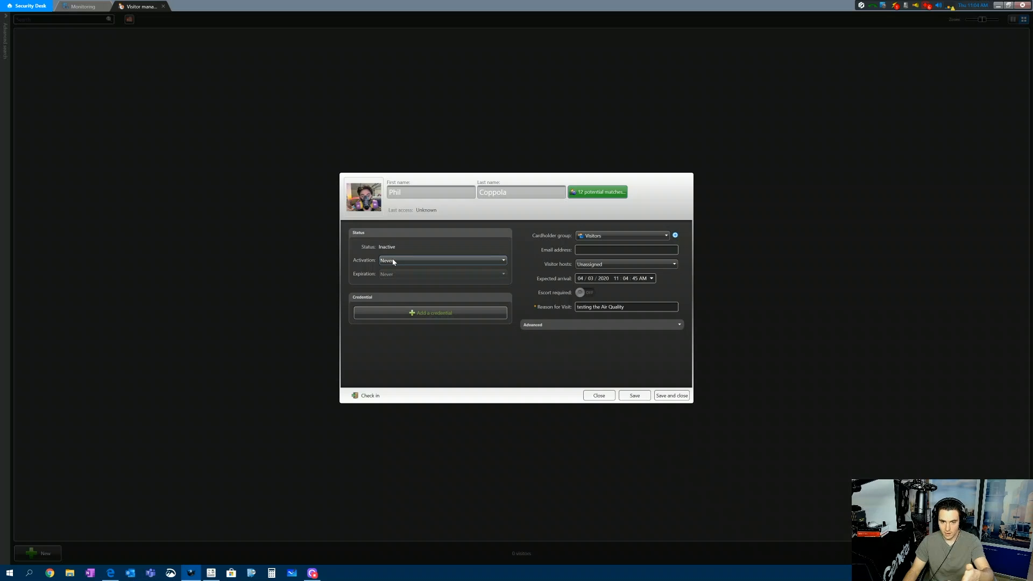
Step: Set activation to a specific date and add a card credential via the FrontDoor reader
click(441, 260)
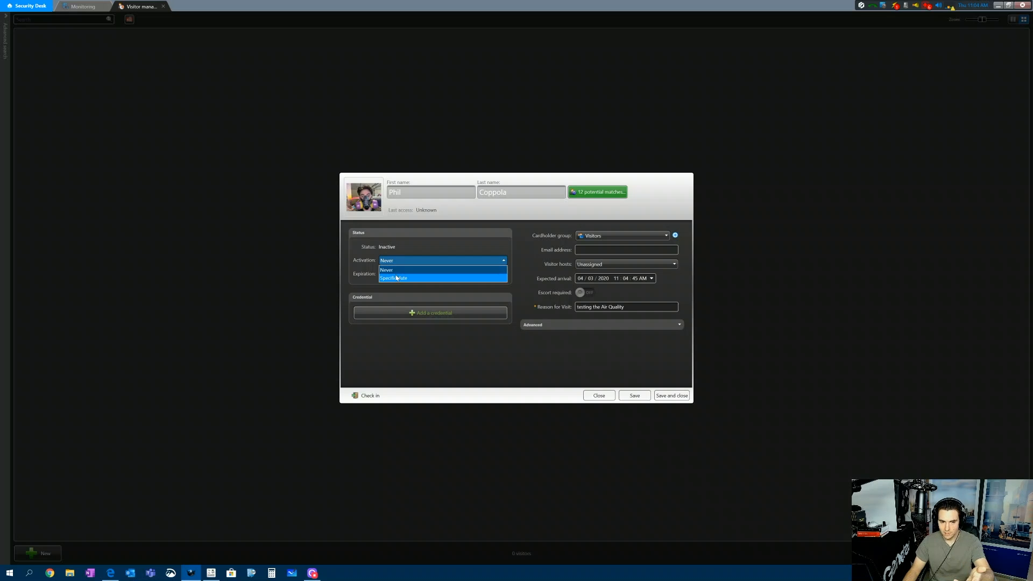
click(394, 278)
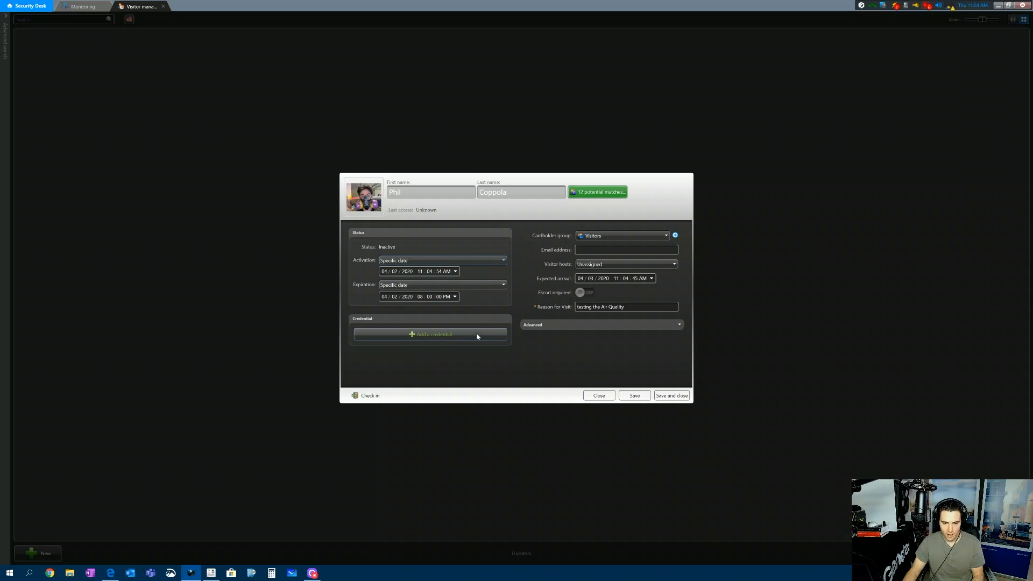
click(432, 334)
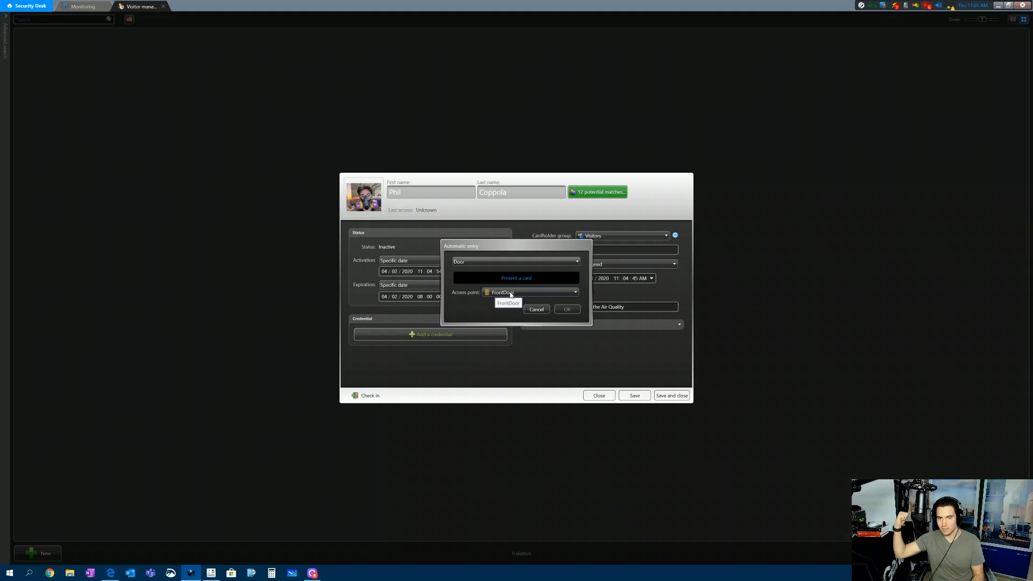
click(508, 302)
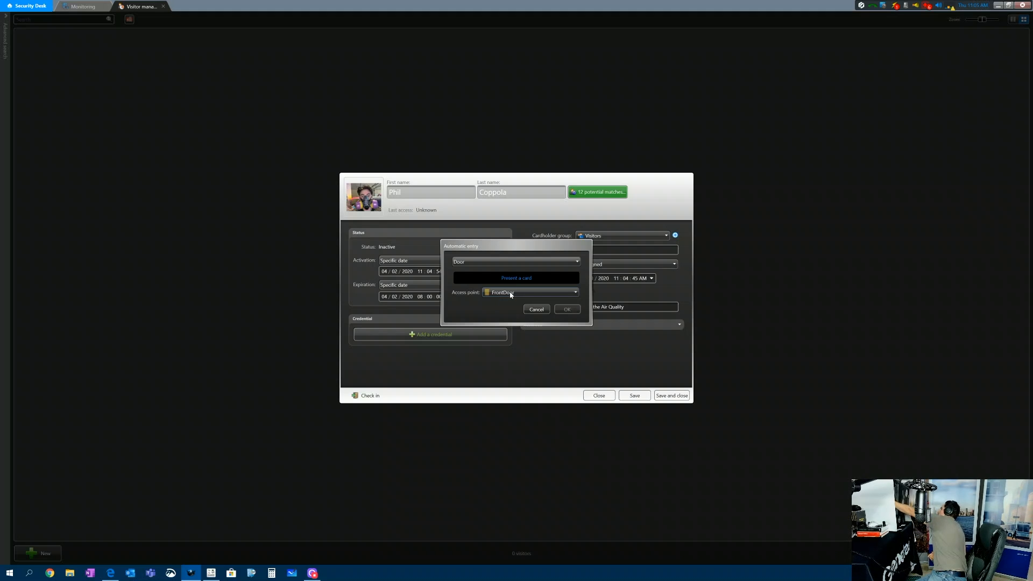
click(536, 310)
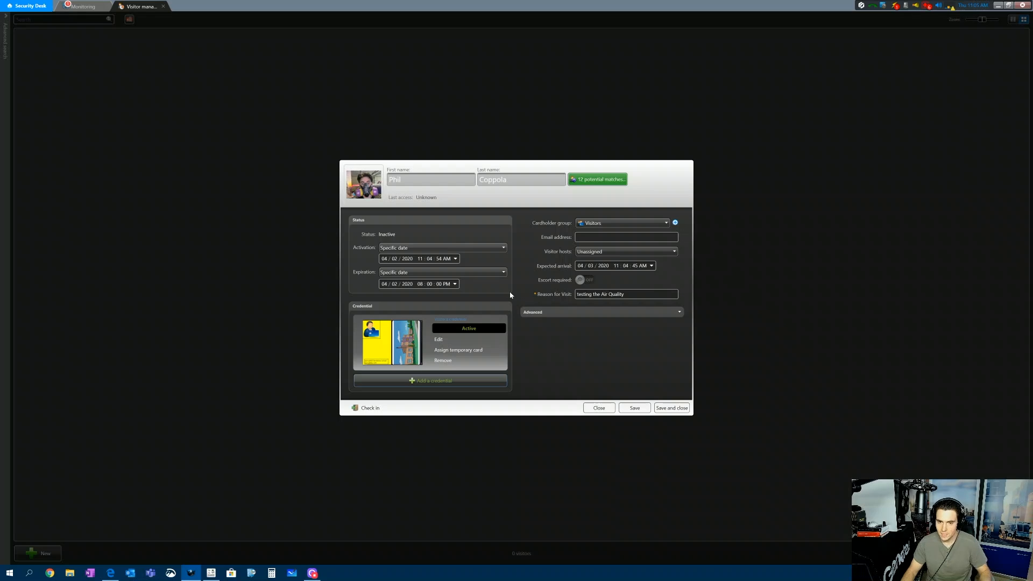
click(627, 237)
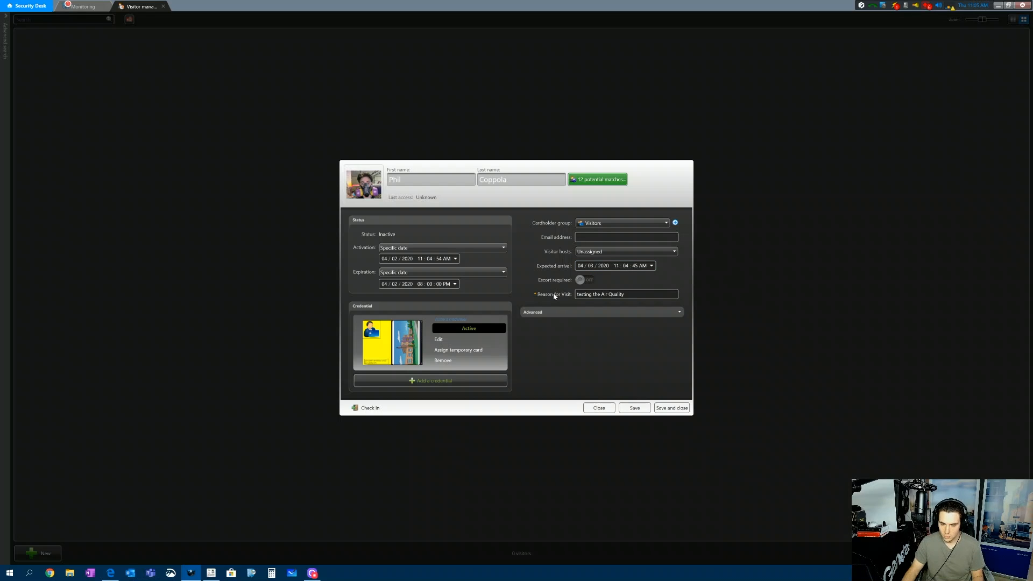
mouse_move(562, 295)
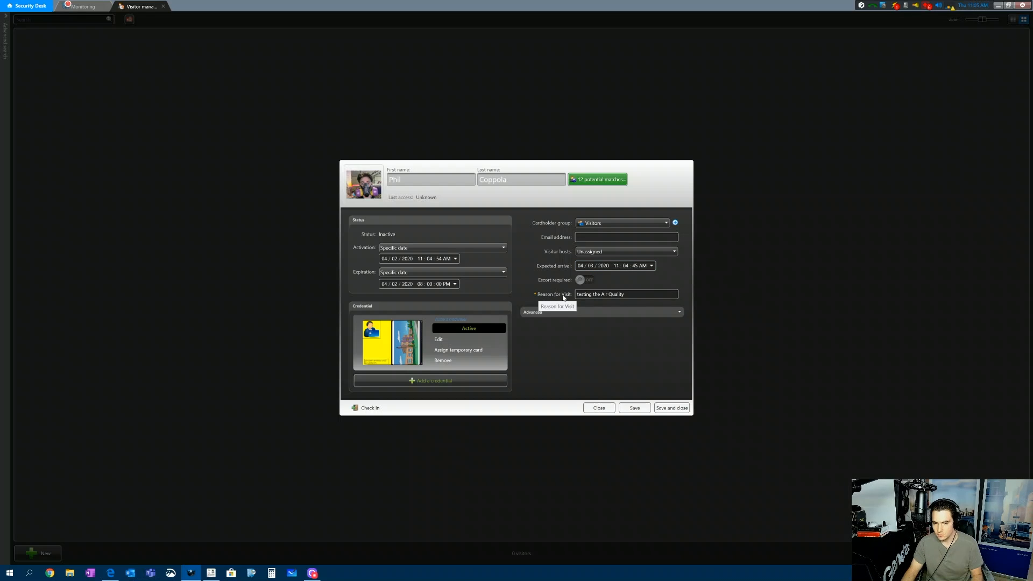
click(625, 293)
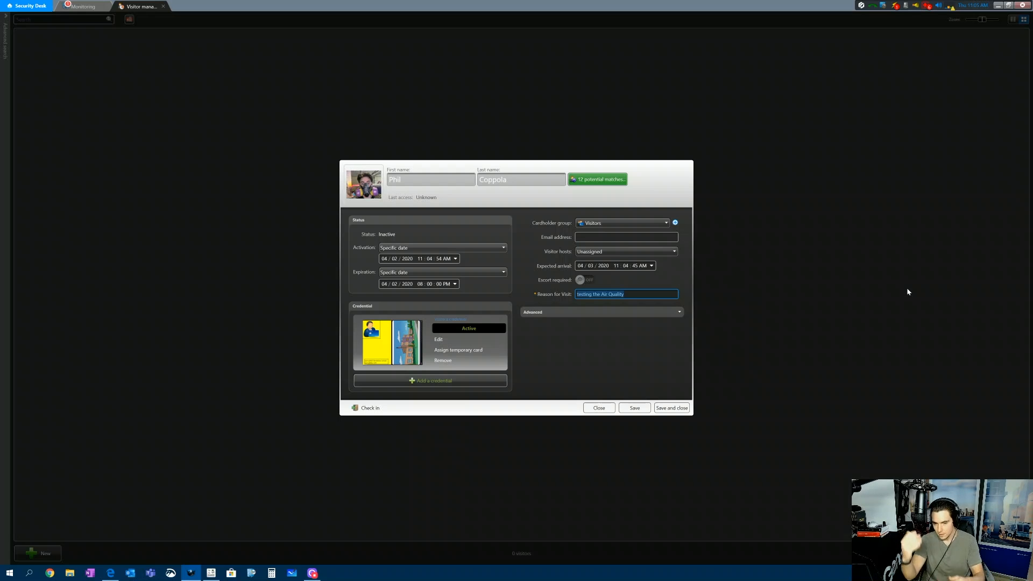
text(testing)
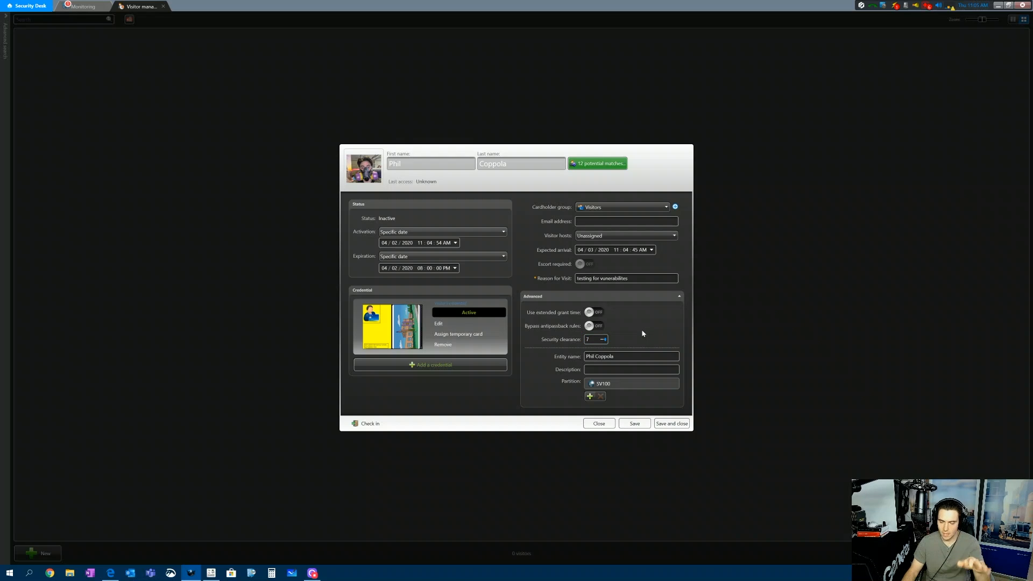
mouse_move(680, 426)
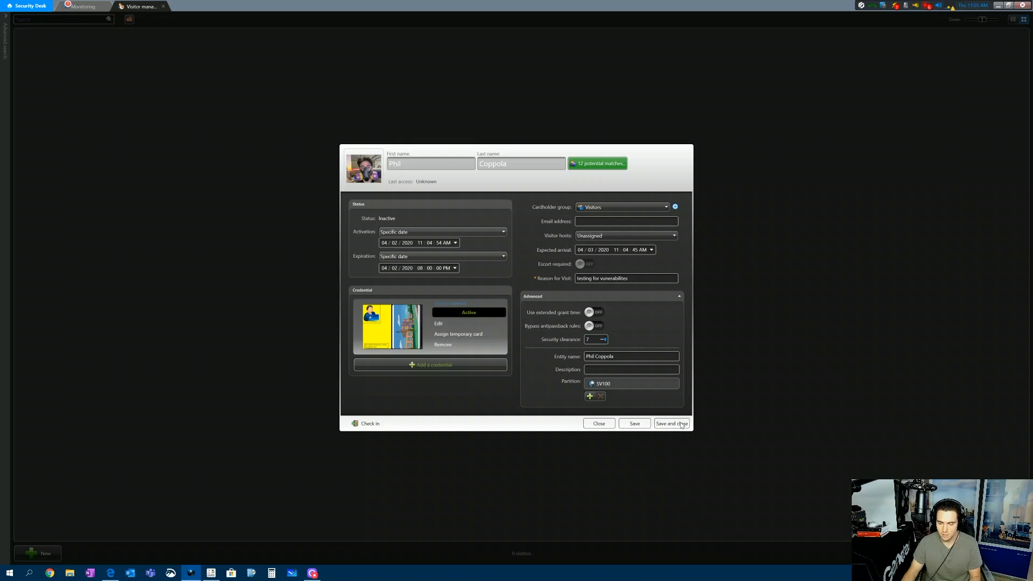
click(670, 424)
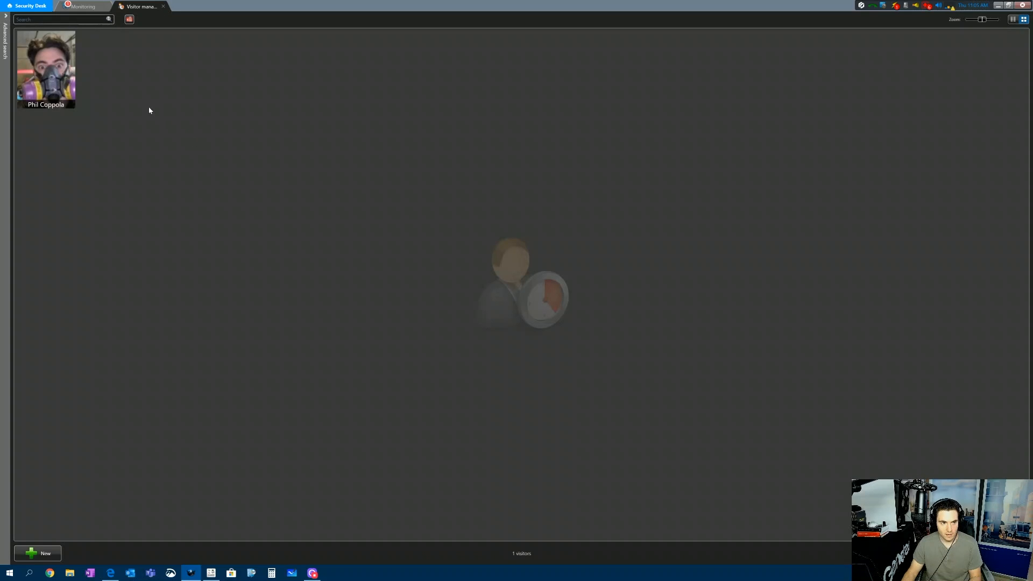
Step: Return to Security Desk's home Tasks page
click(82, 7)
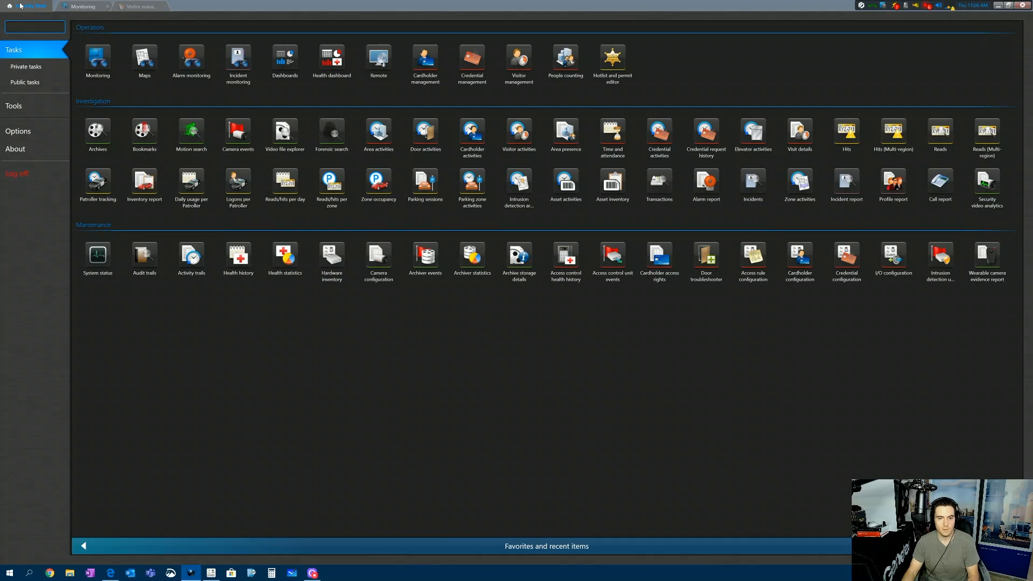
mouse_move(799, 254)
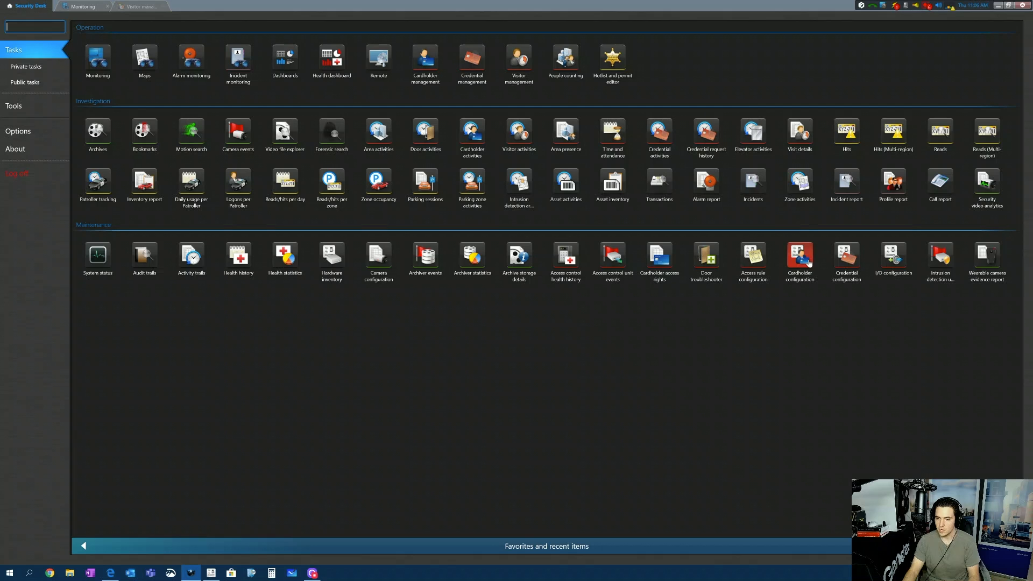
mouse_move(800, 260)
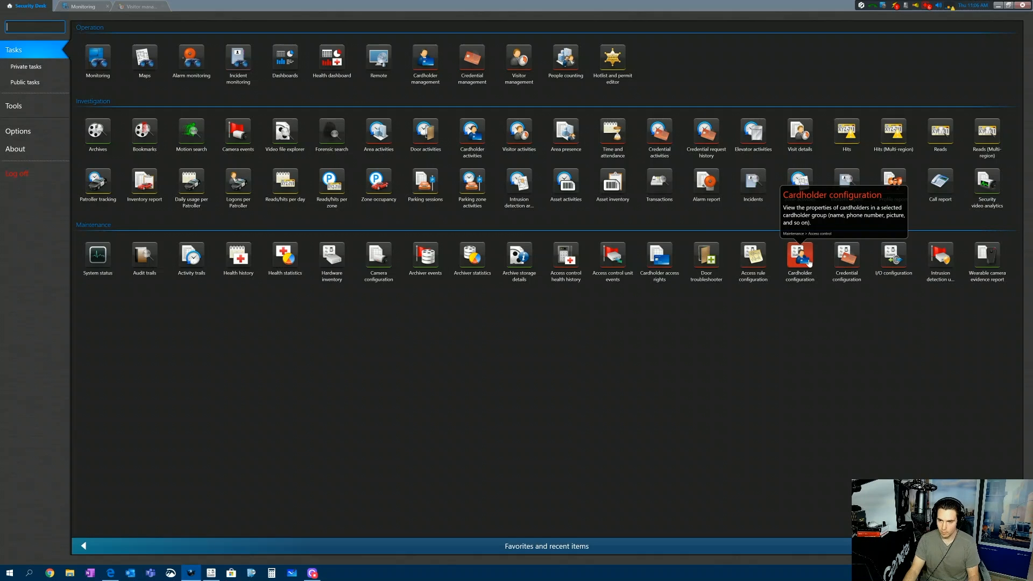
Step: Filter a Cardholder configuration report to Visitors with Reason for Visit 'testing' and generate it
click(799, 257)
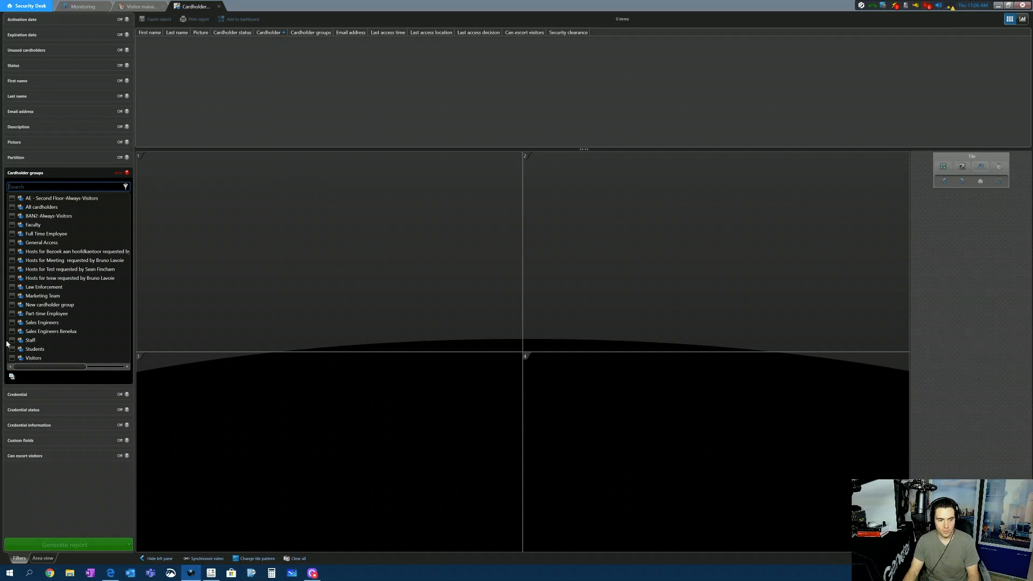
click(12, 358)
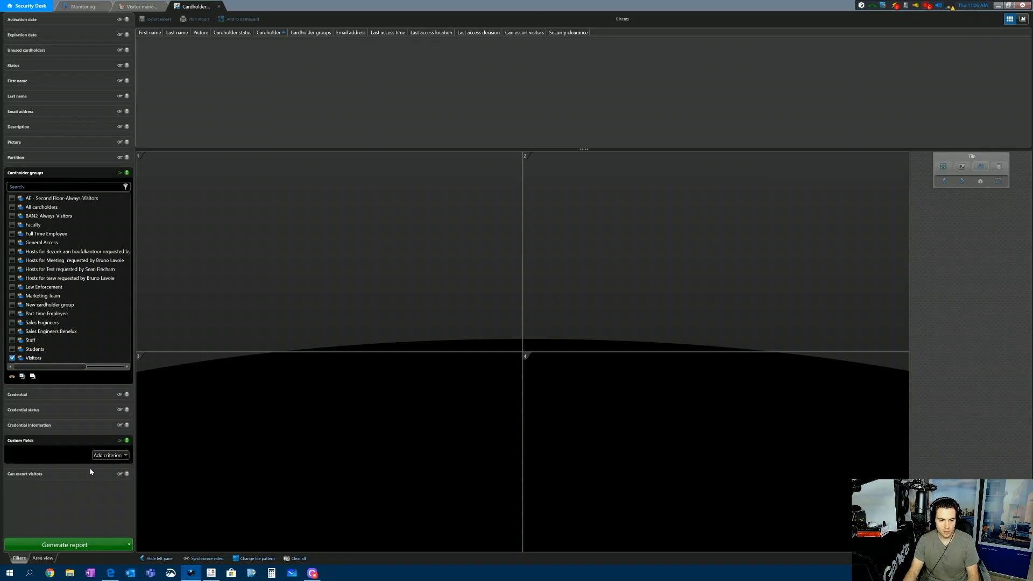
click(110, 455)
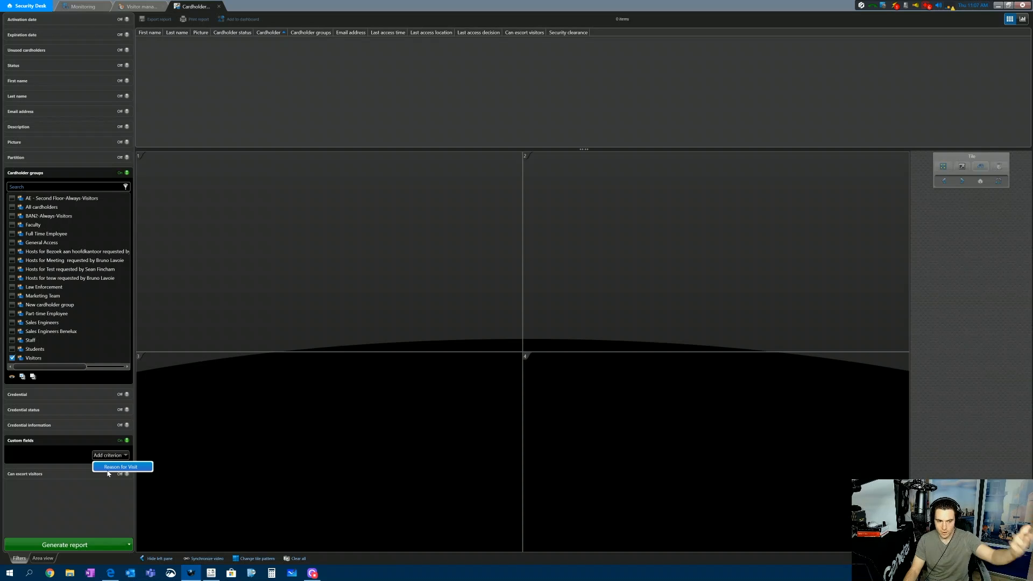
click(121, 466)
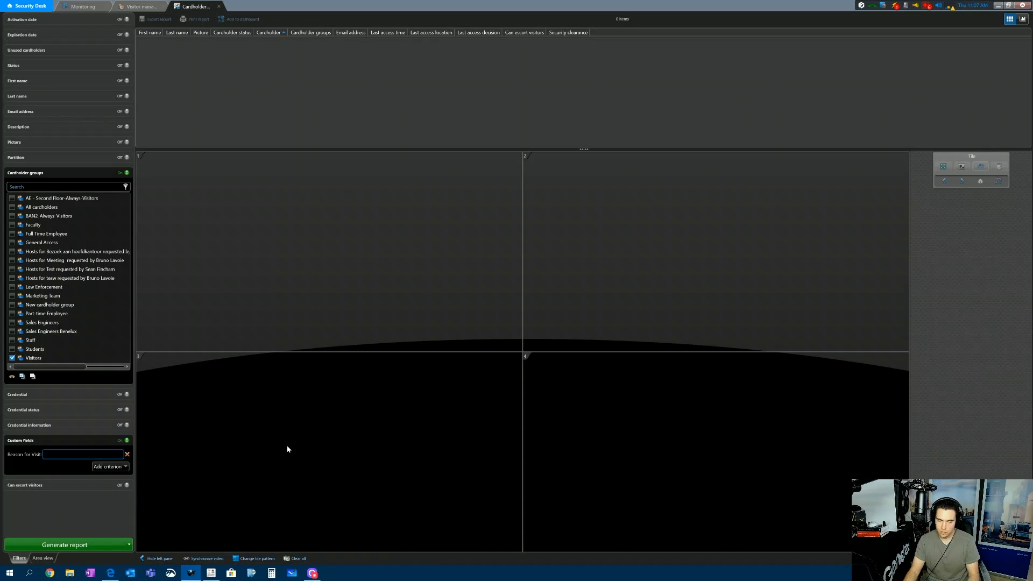
text(testing)
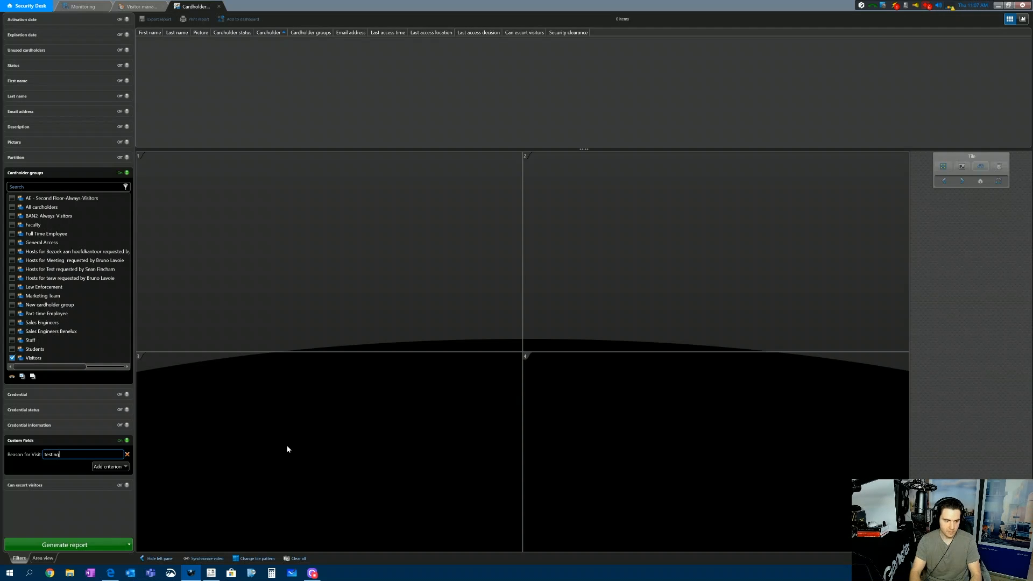
click(65, 544)
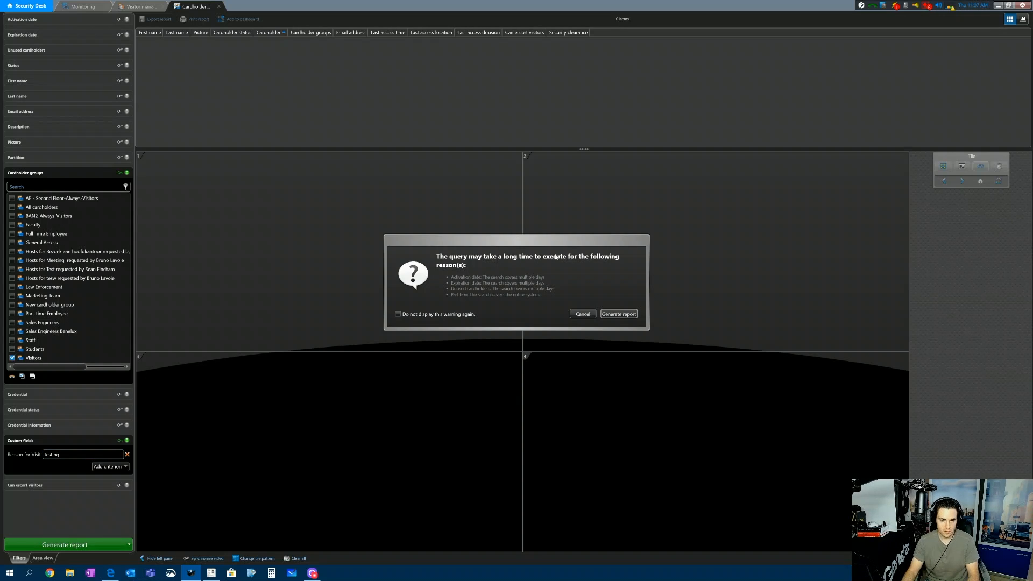
click(617, 313)
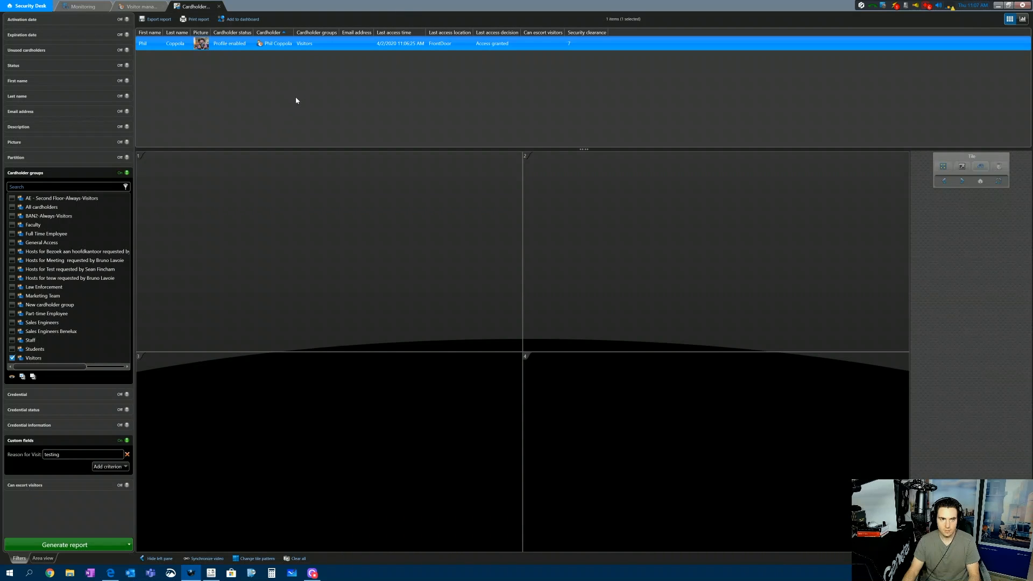
double_click(175, 43)
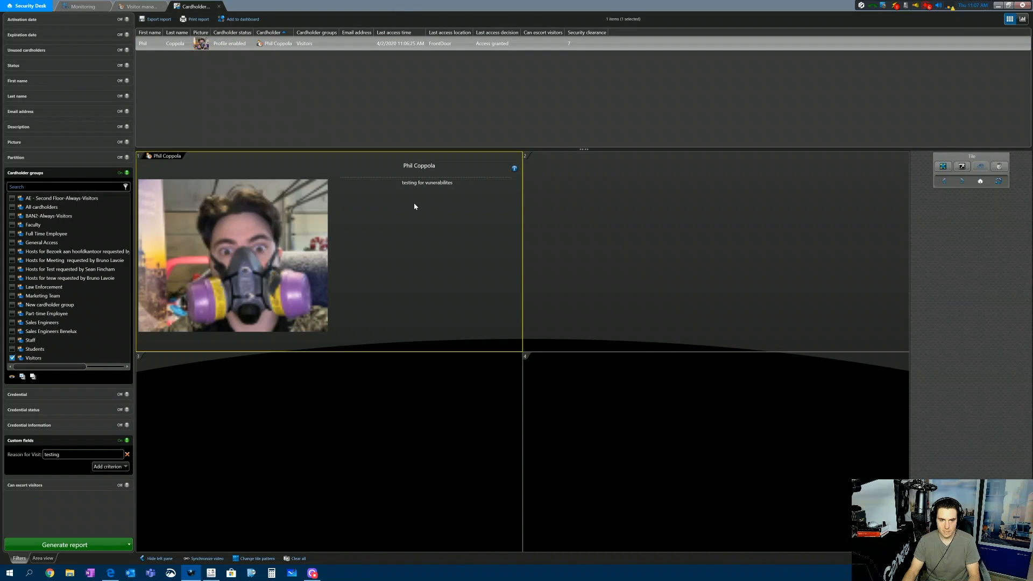
mouse_move(582, 490)
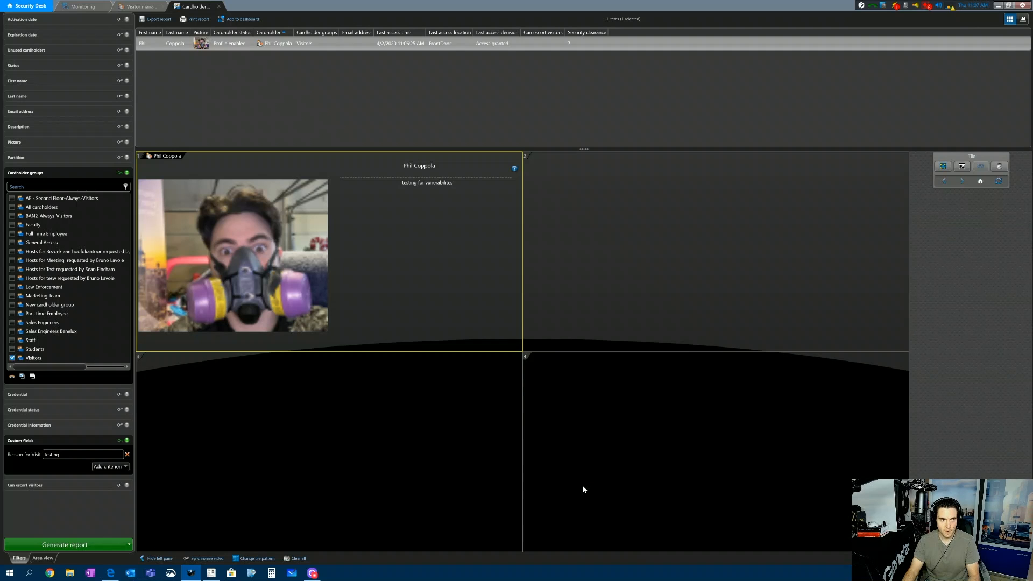
mouse_move(580, 482)
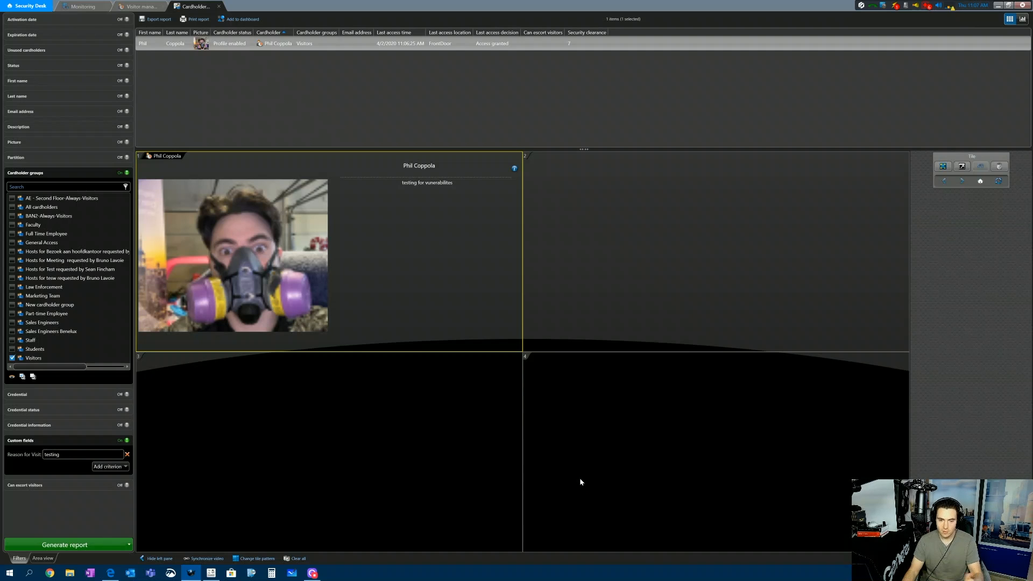
mouse_move(570, 467)
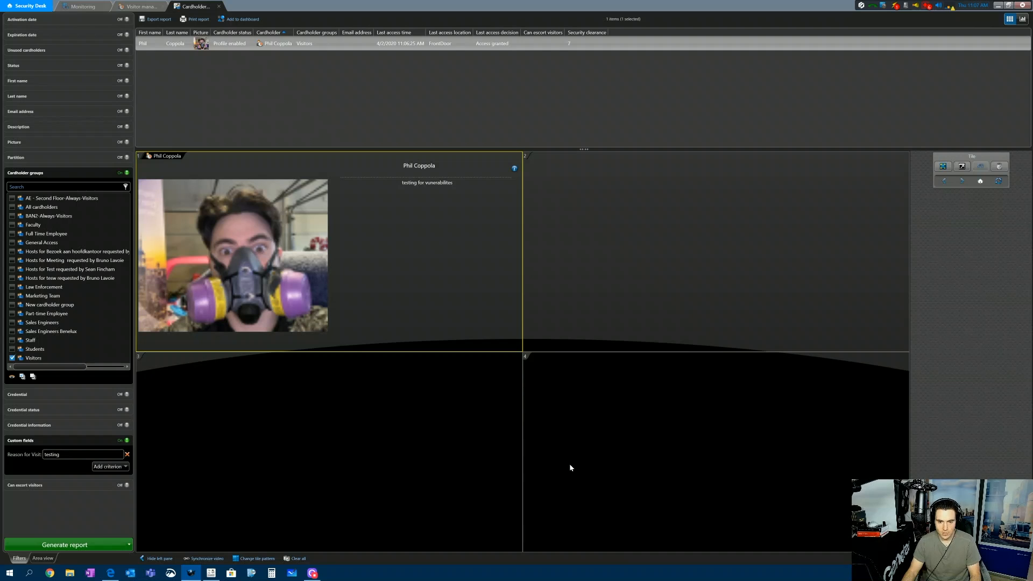